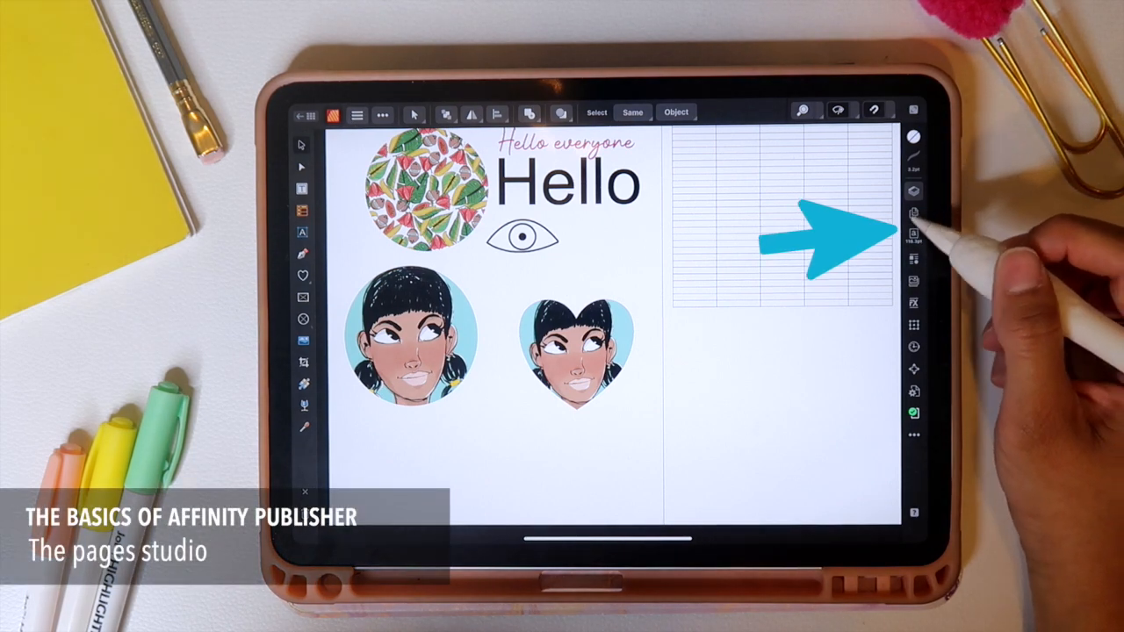
# Show the Pages studio listing the document's pages and spreads
pyautogui.click(913, 214)
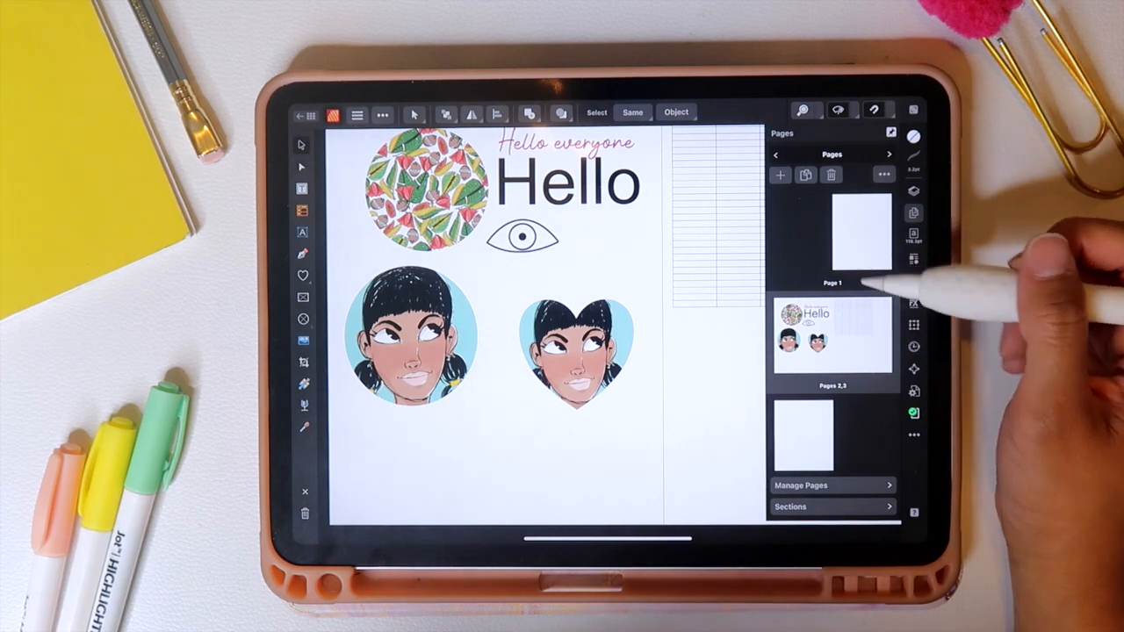
pyautogui.moveTo(921, 281)
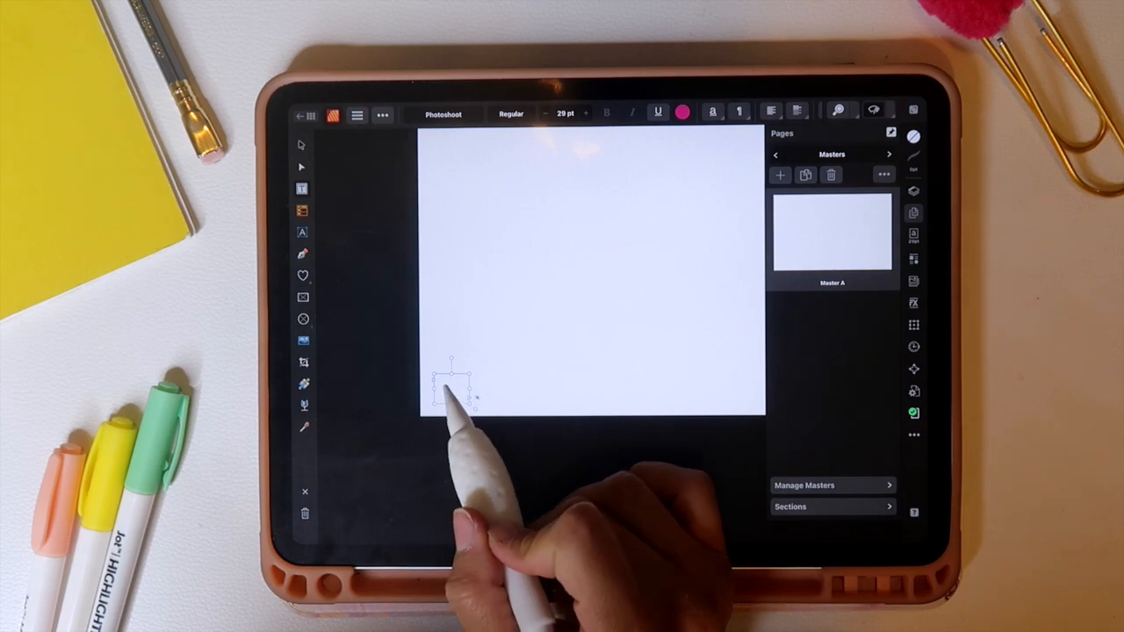
# Draw a small text frame near the bottom-left corner of Master A
pyautogui.click(449, 390)
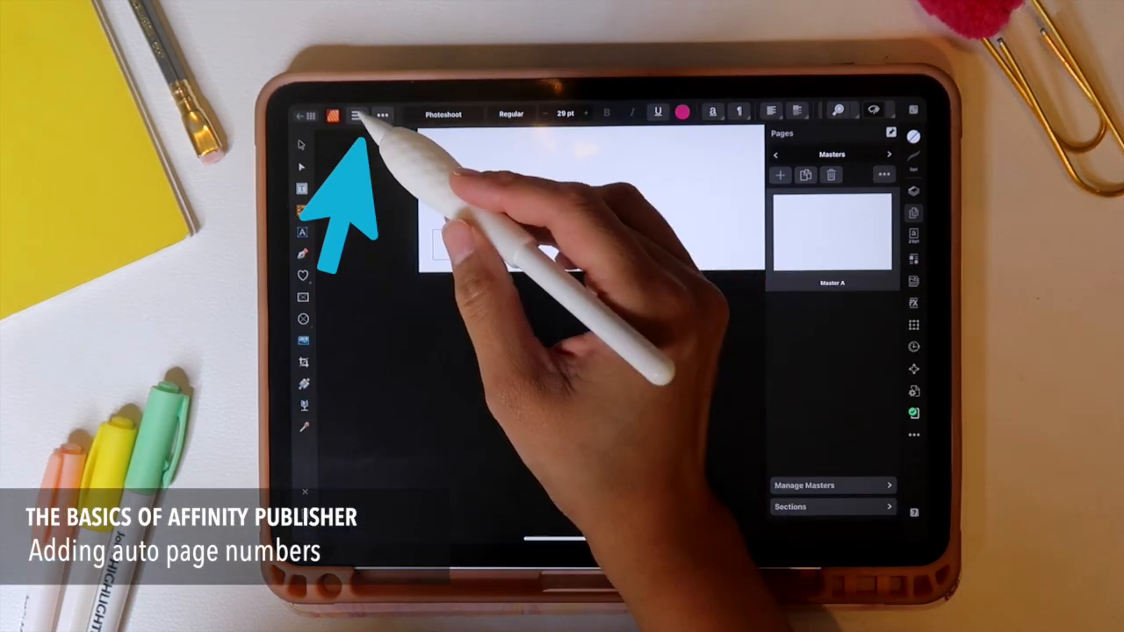
# Insert an automatic Page Number field into the master's text frame via Insert > Fields
pyautogui.click(357, 115)
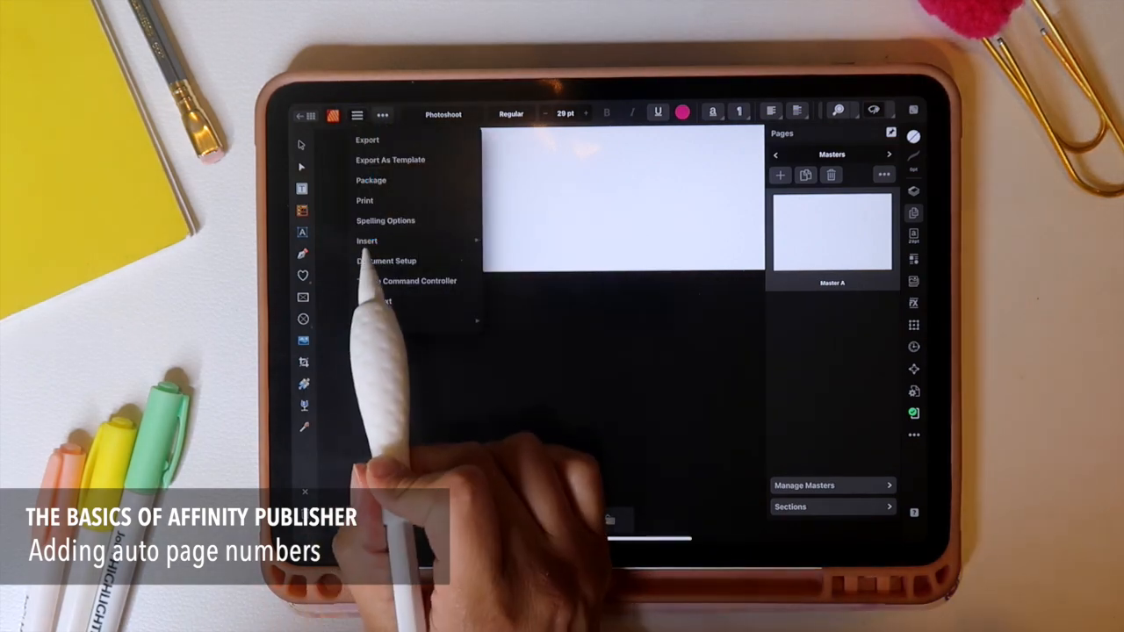
pyautogui.click(367, 241)
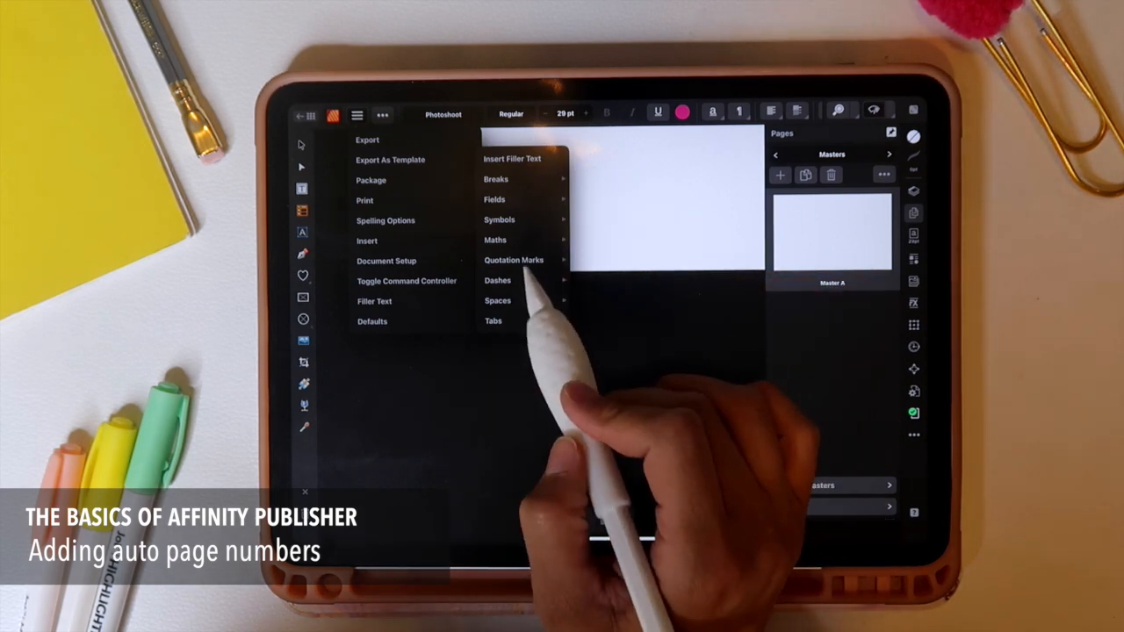
pyautogui.click(495, 200)
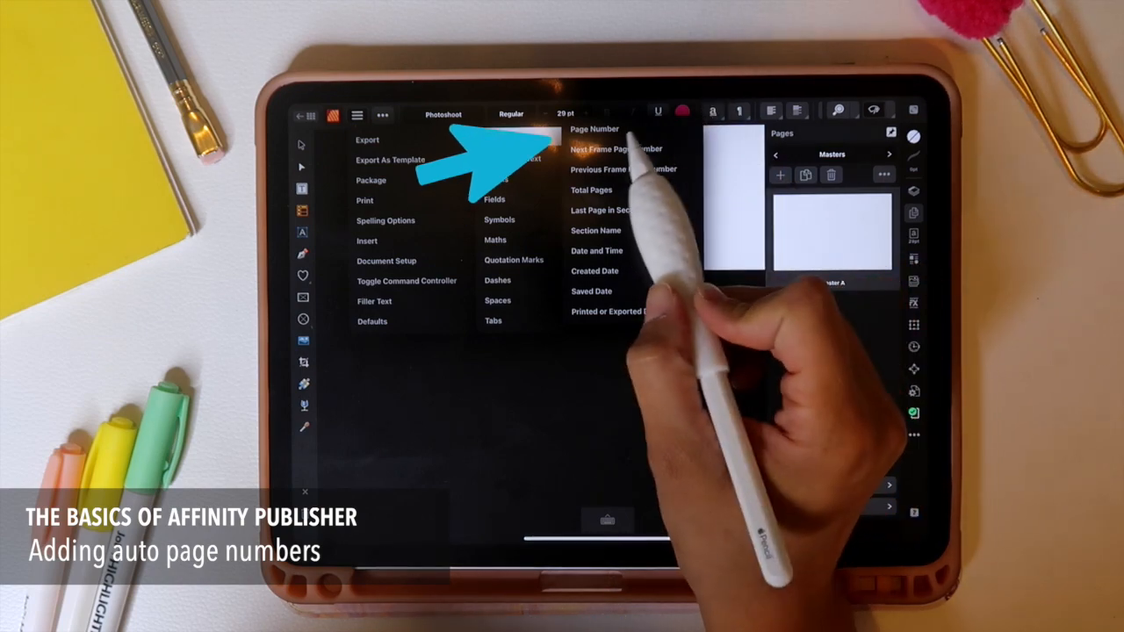
pyautogui.click(595, 130)
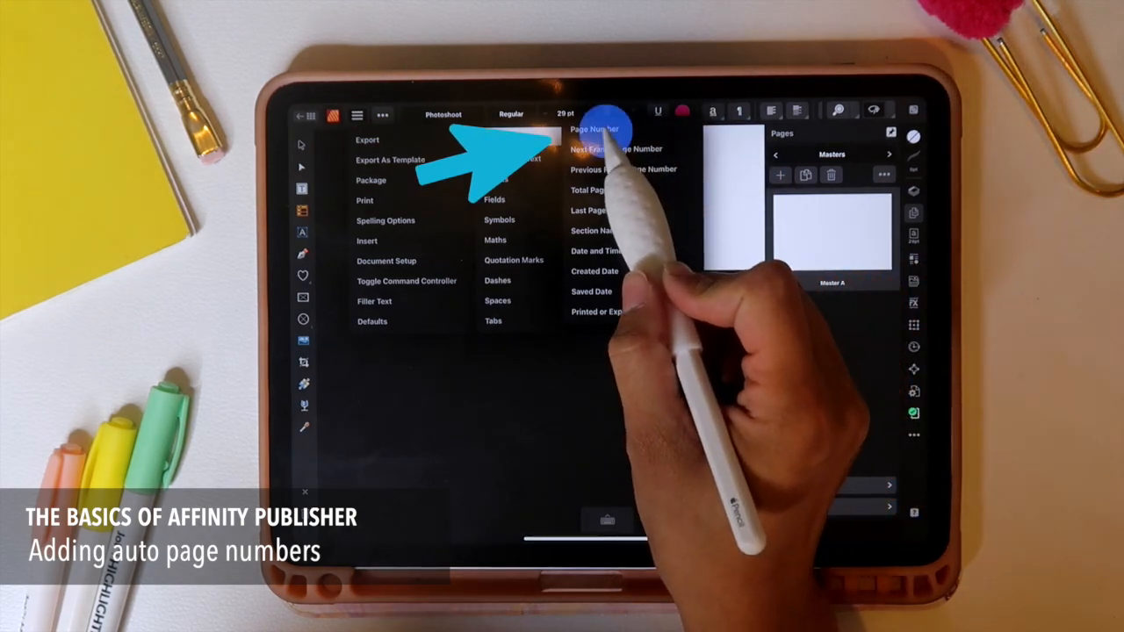
pyautogui.click(594, 130)
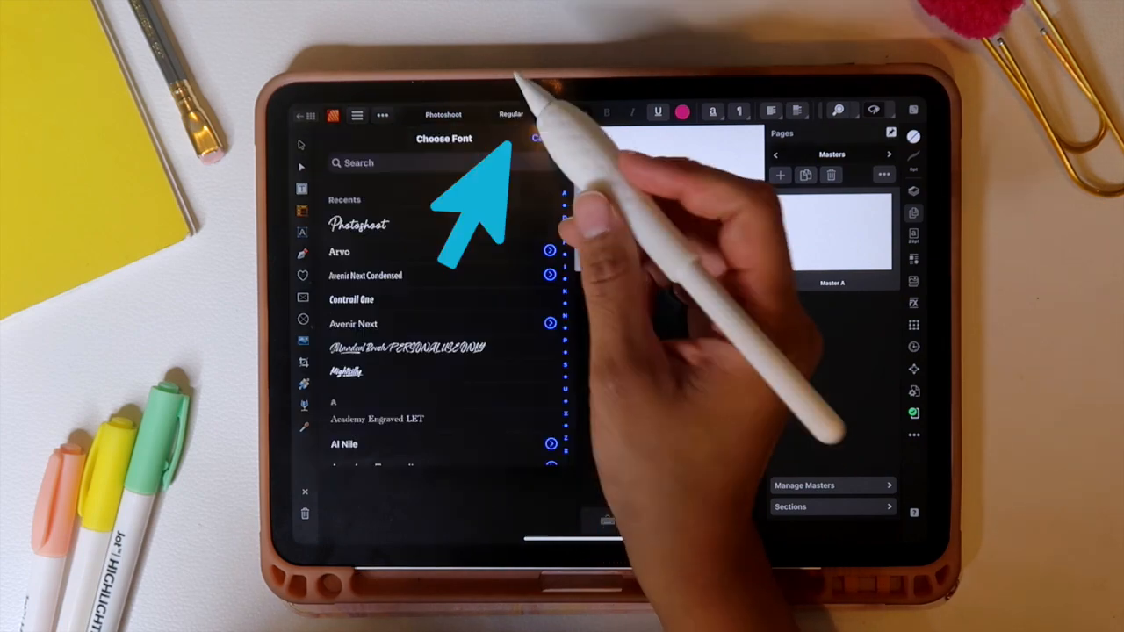
# Apply a different font to the page number text from the Choose Font list
pyautogui.click(339, 251)
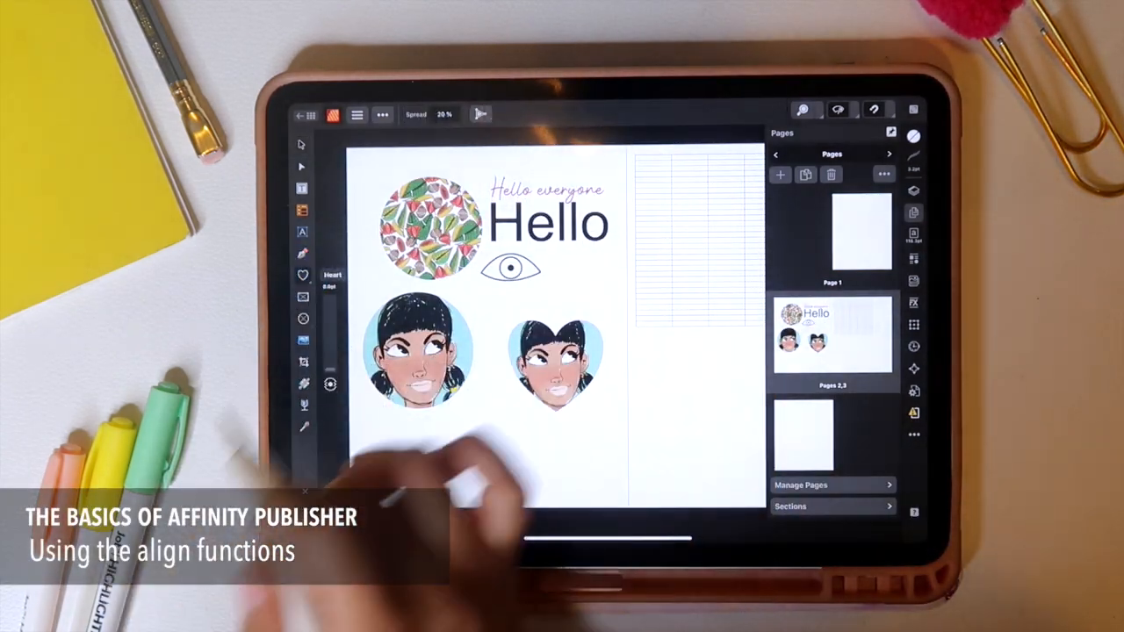
# Draw a square below the two portraits and give it a blue fill colour
pyautogui.click(302, 275)
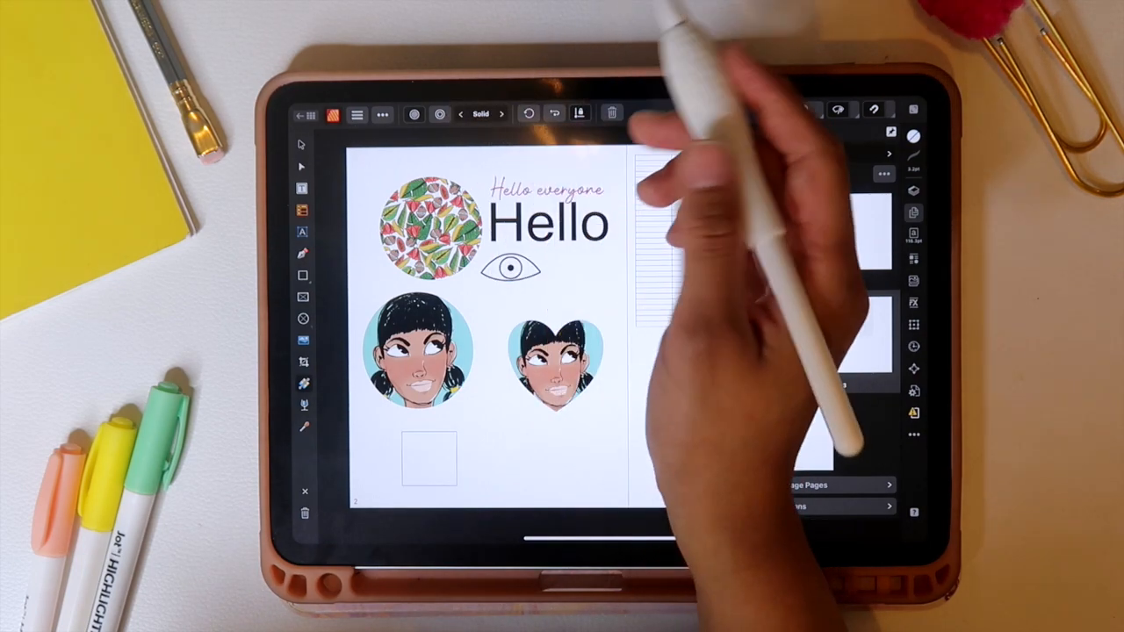
pyautogui.click(913, 137)
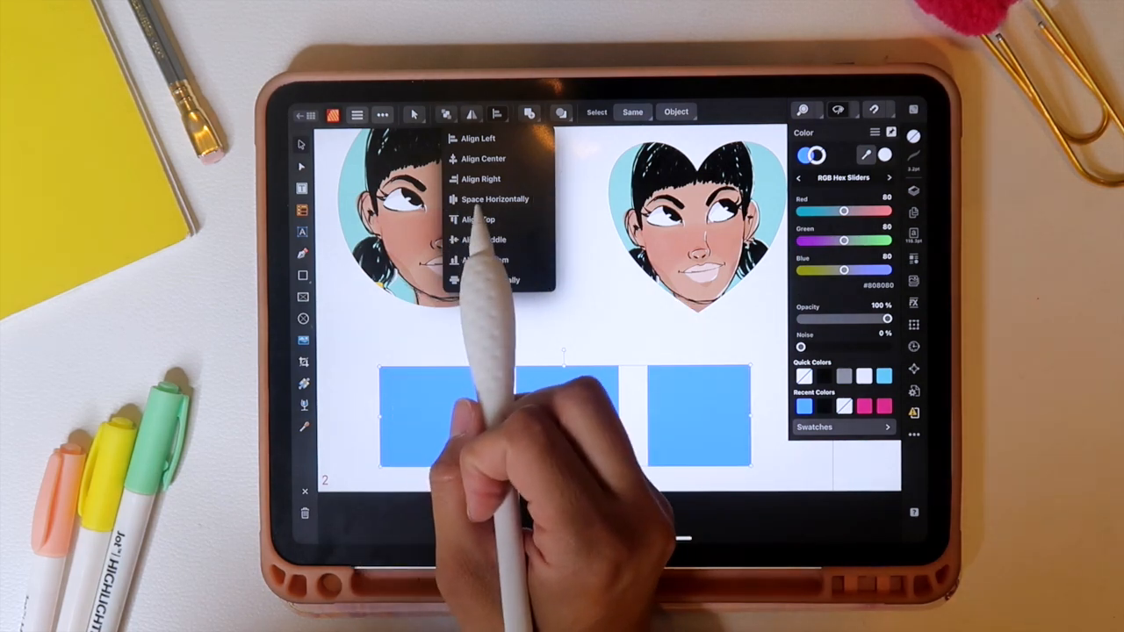
# Align the three blue squares along their tops with Align Top
pyautogui.click(496, 198)
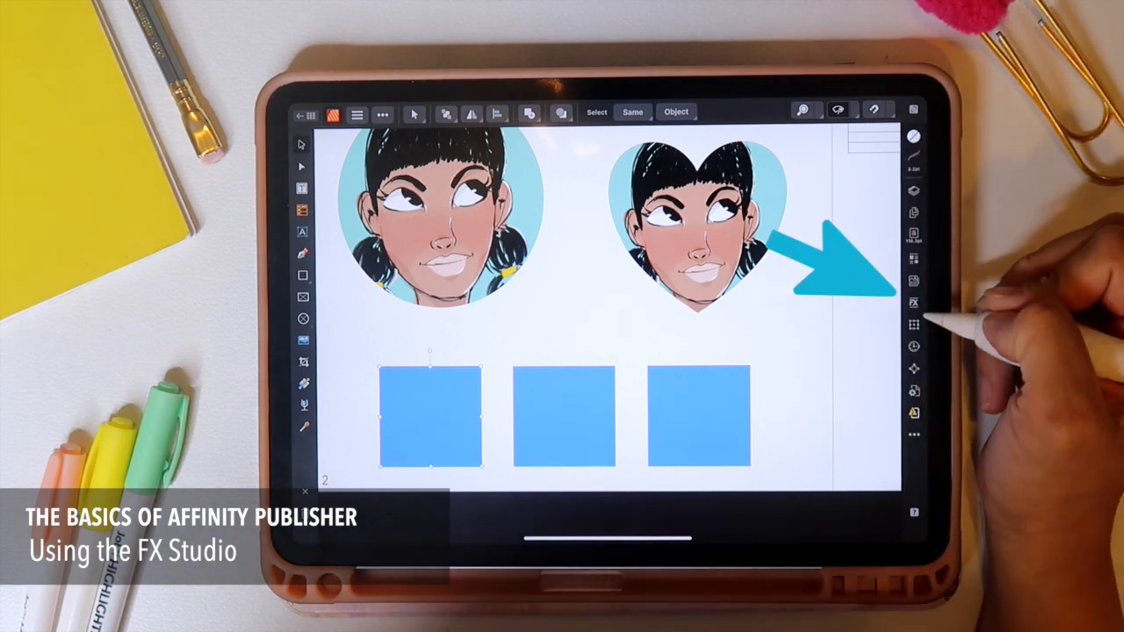
# Show the Layer FX panel for the selected blue square
pyautogui.click(913, 302)
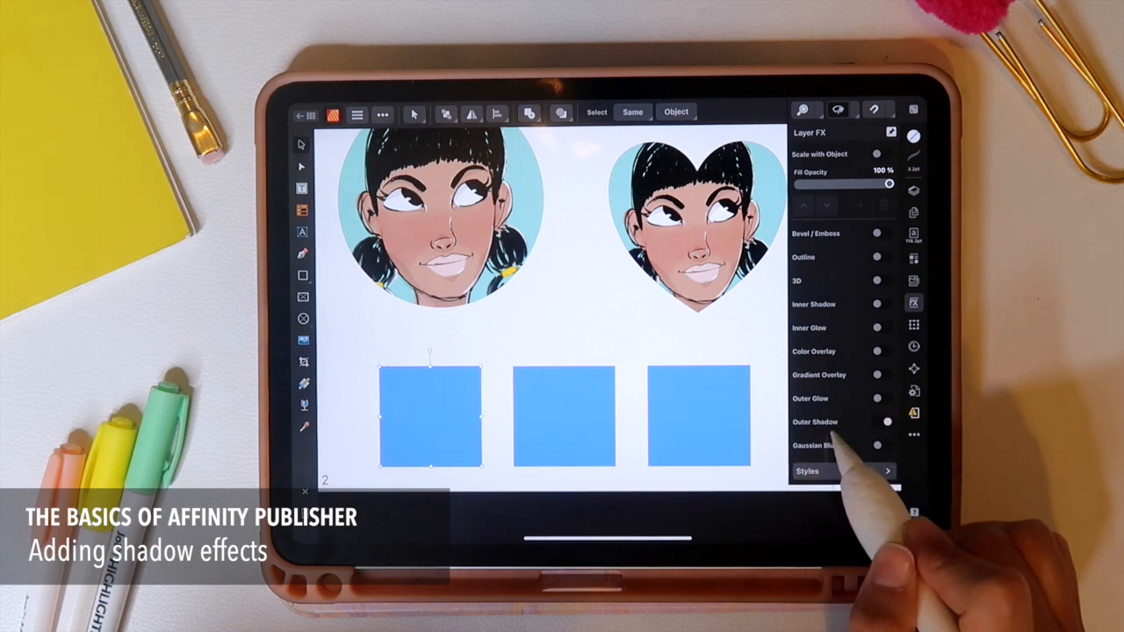
# Enable an Outer Shadow effect on the left blue square
pyautogui.click(885, 421)
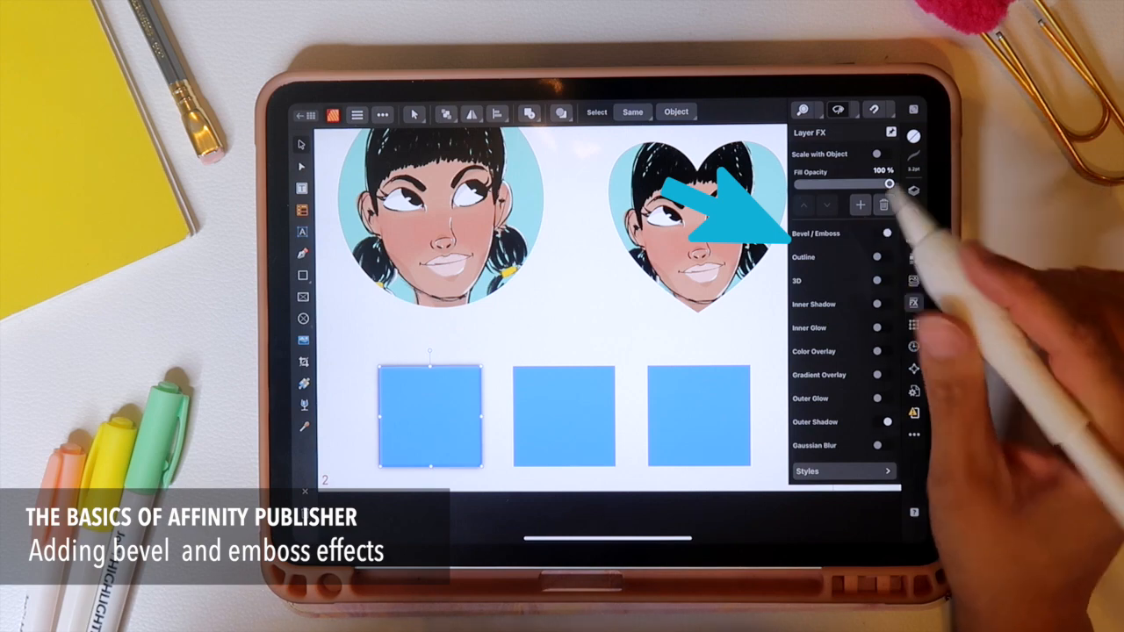
# Add Bevel/Emboss and Gaussian Blur effects to the first blue square
pyautogui.click(878, 232)
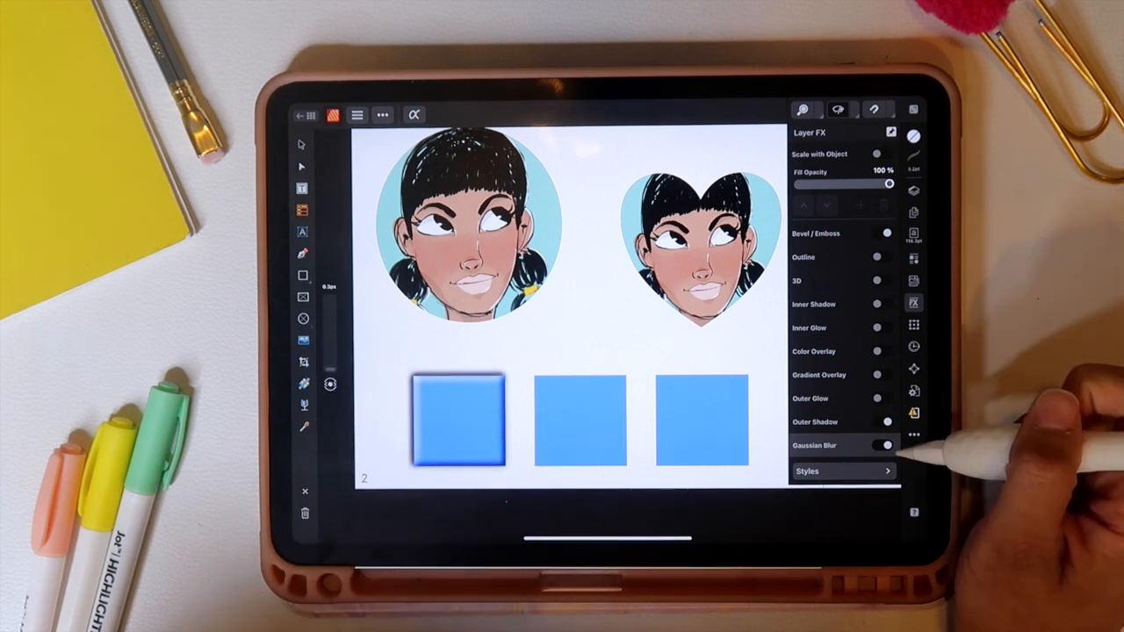
pyautogui.click(885, 446)
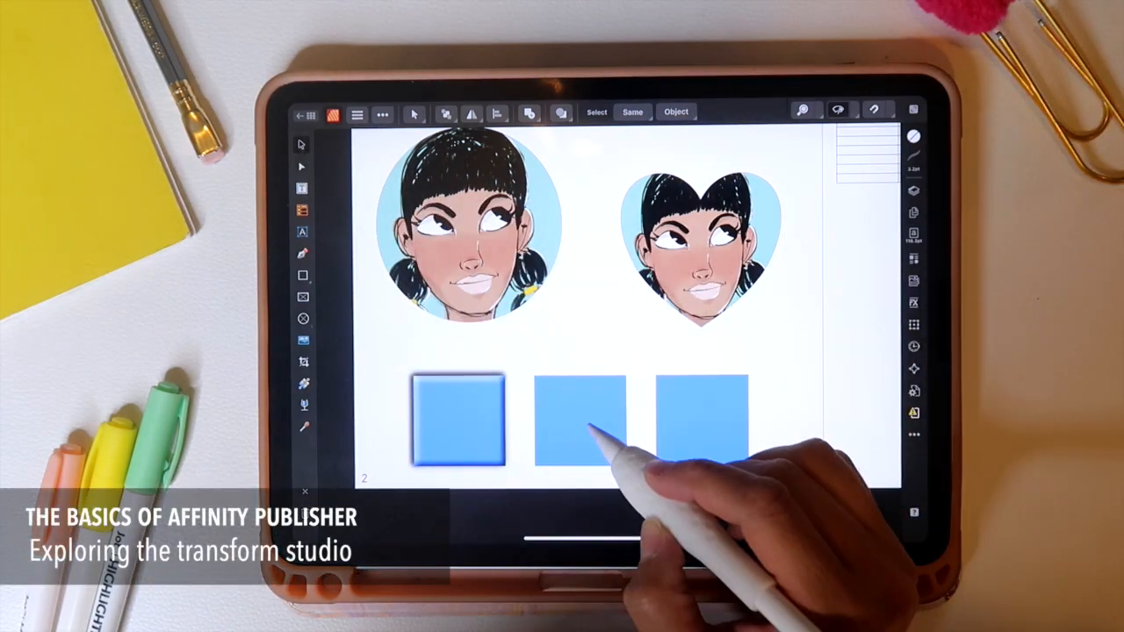
# Nudge the middle square upward and show its settings in the Transform studio
pyautogui.moveTo(580, 430); pyautogui.dragTo(581, 389)
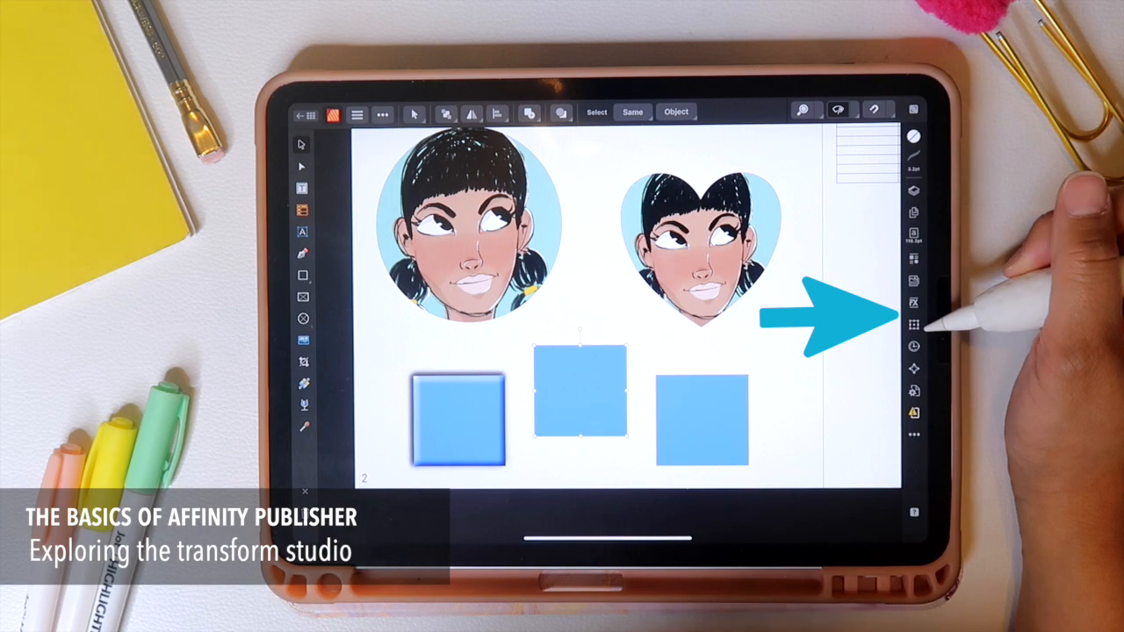
pyautogui.click(913, 323)
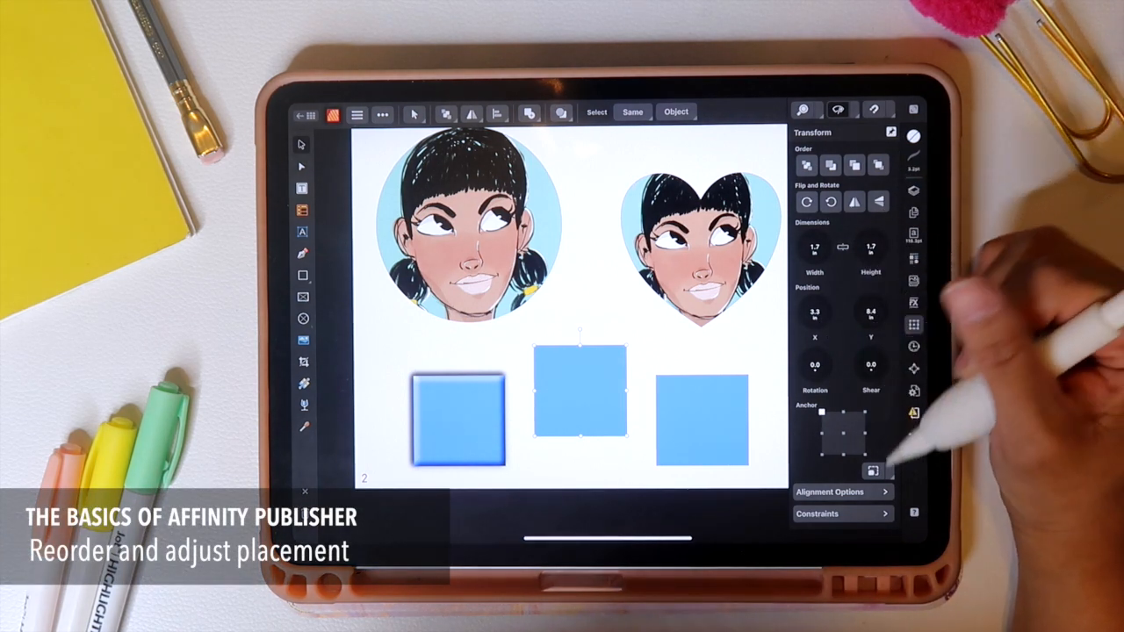
pyautogui.click(829, 492)
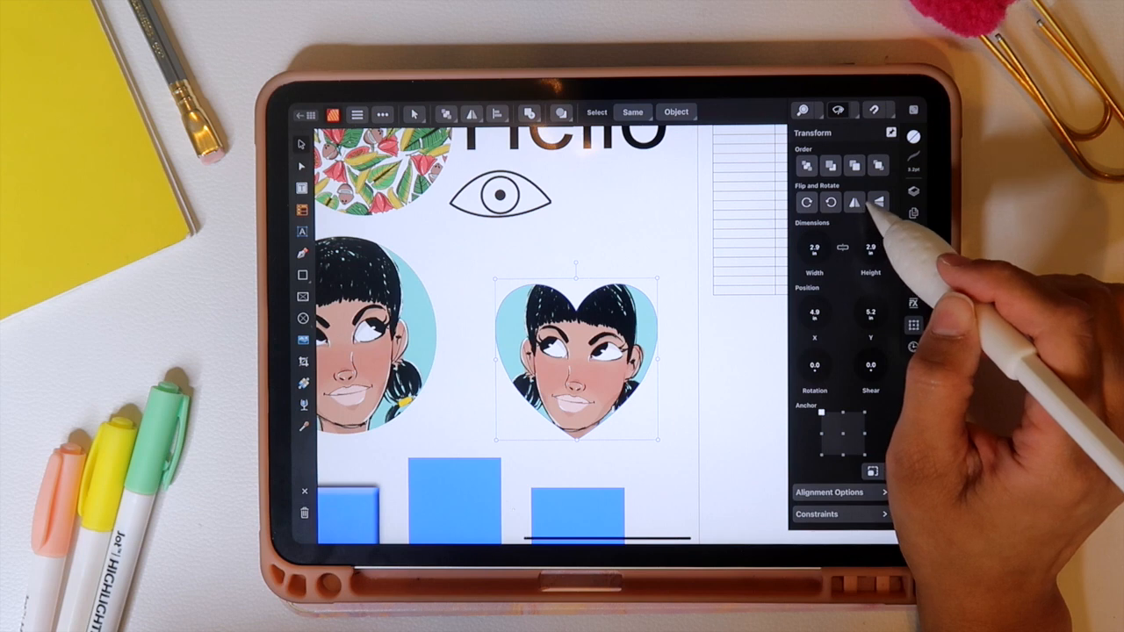
# Flip the heart-shaped portrait and rotate it twice so it ends up upside down
pyautogui.click(878, 202)
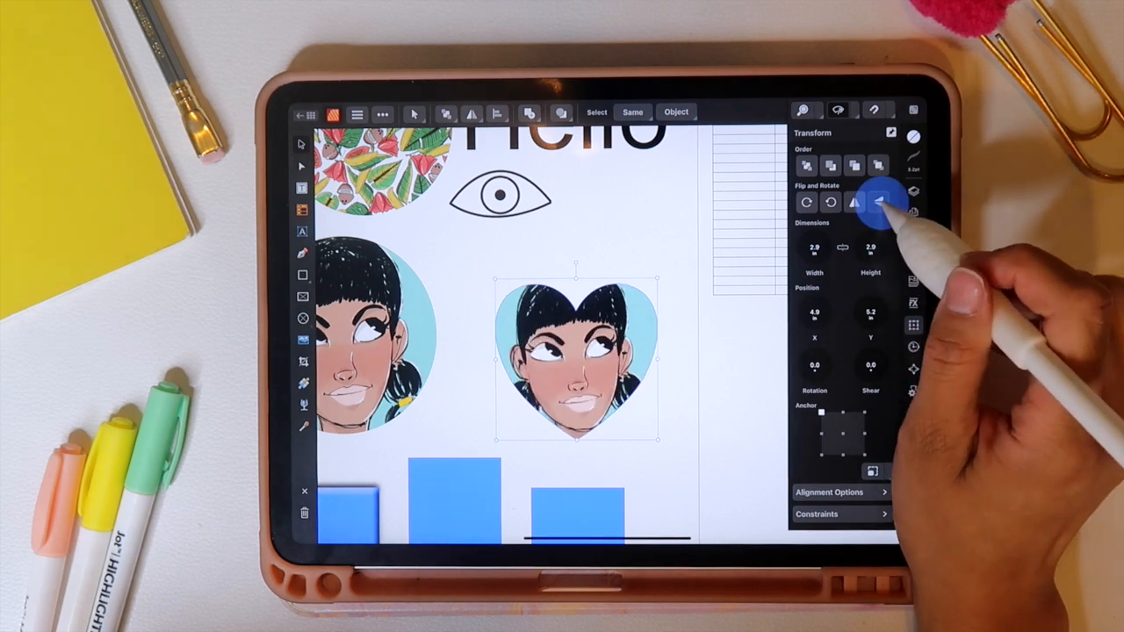
pyautogui.click(856, 202)
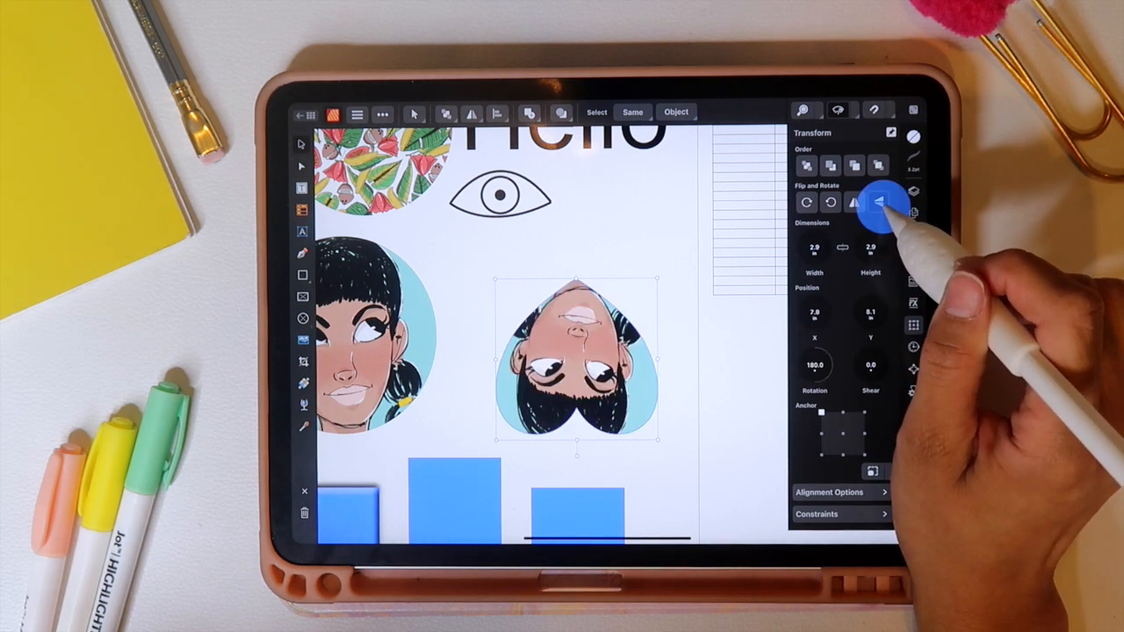
pyautogui.click(883, 203)
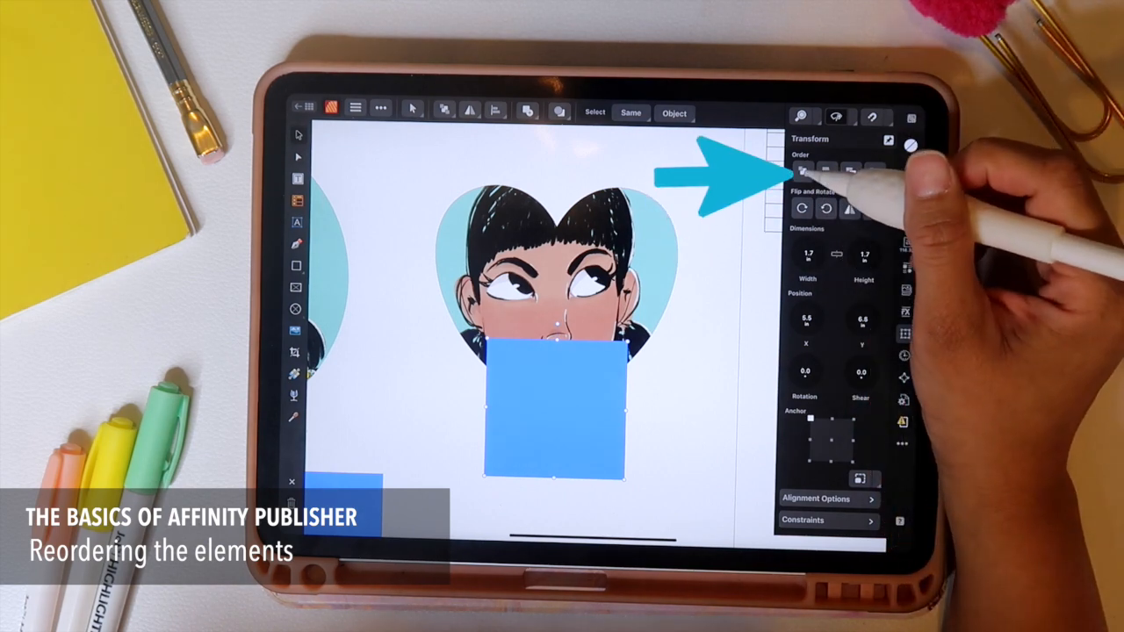
# Change the stacking order so the blue square swaps position with the heart portrait
pyautogui.click(801, 169)
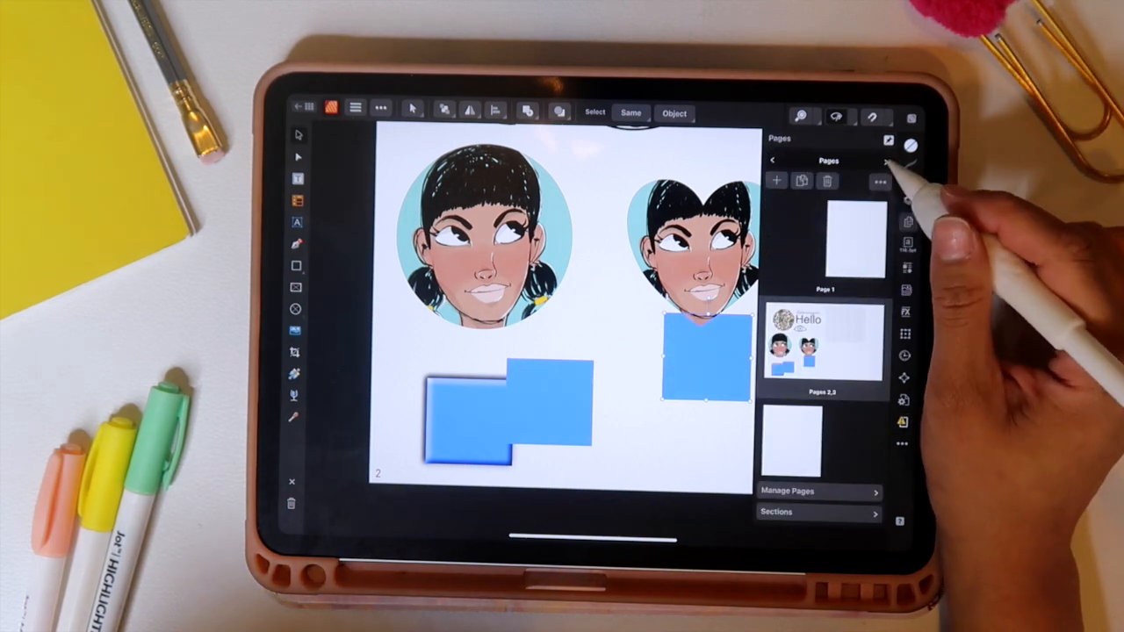
# Show the Pages studio and view the whole Hello spread among the surrounding pages
pyautogui.click(885, 160)
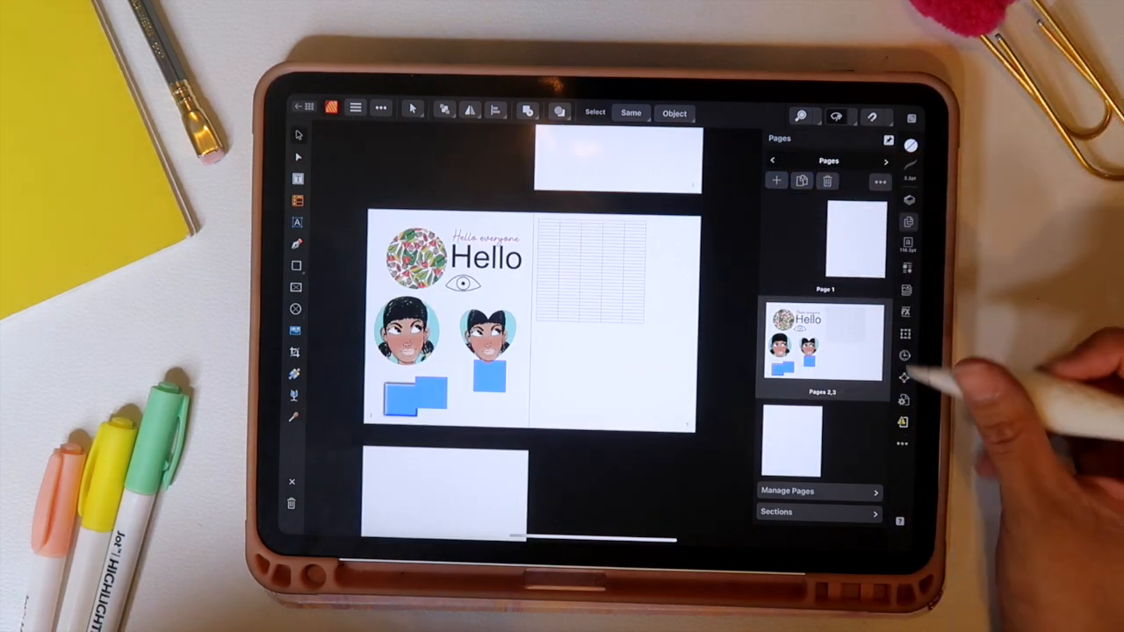
pyautogui.click(902, 421)
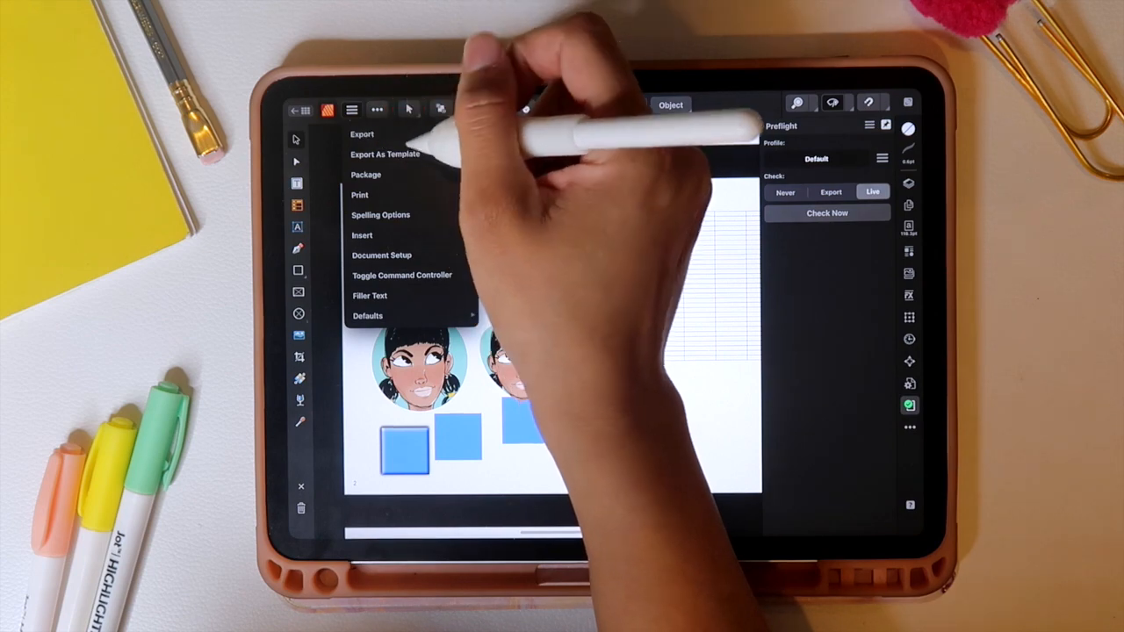
# Choose PDF export with the small-size digital preset covering all pages instead of spreads
pyautogui.click(362, 133)
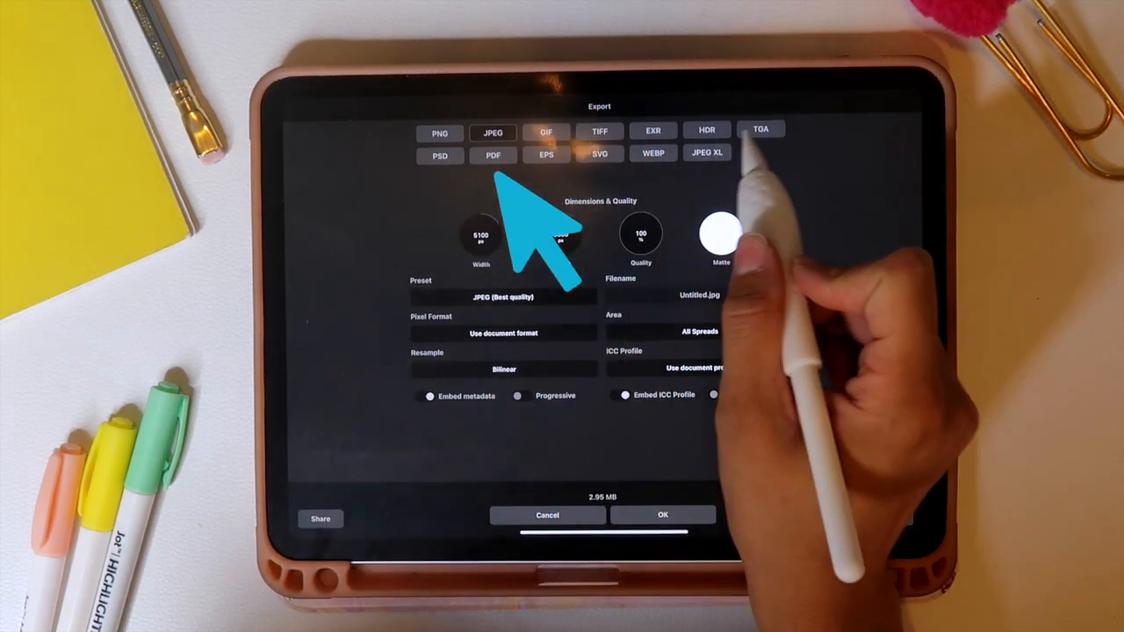
pyautogui.click(493, 155)
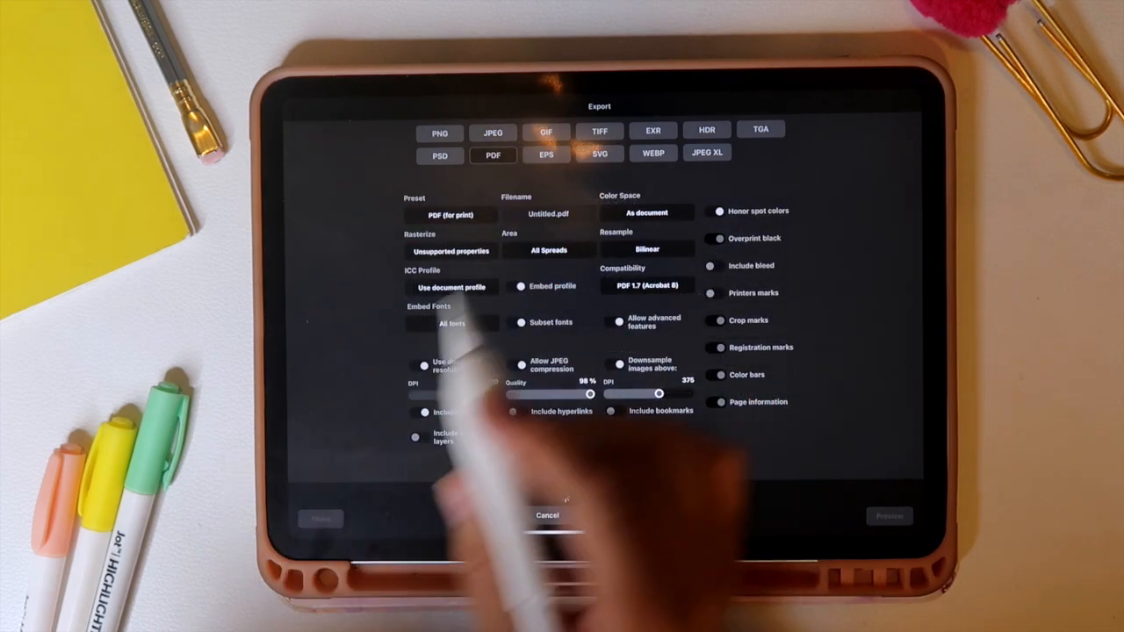
pyautogui.click(451, 214)
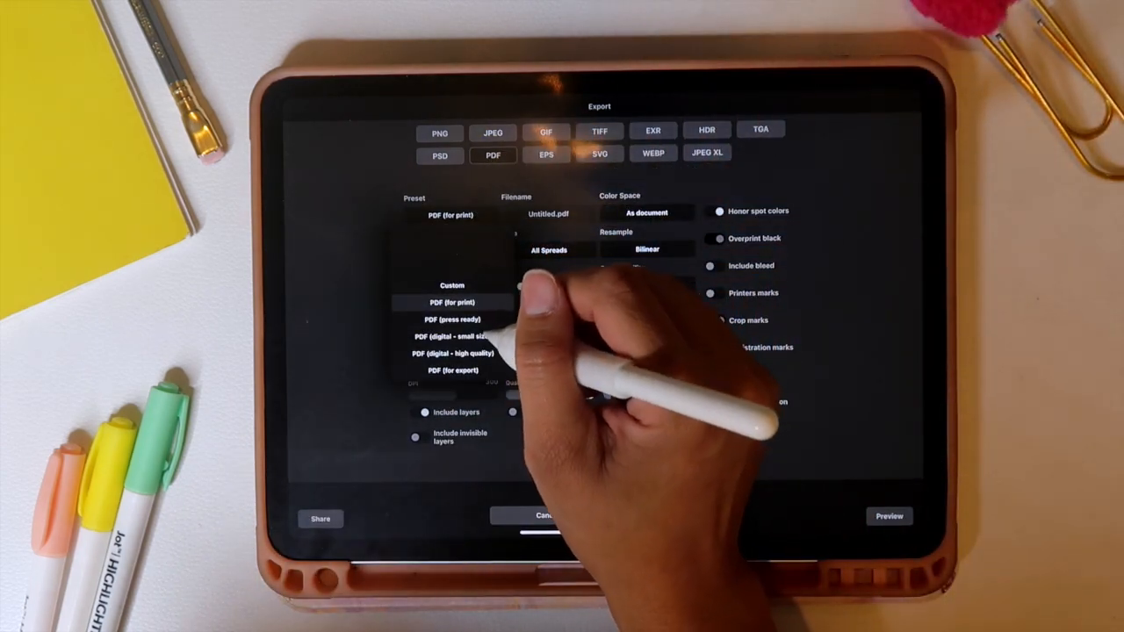
pyautogui.click(453, 353)
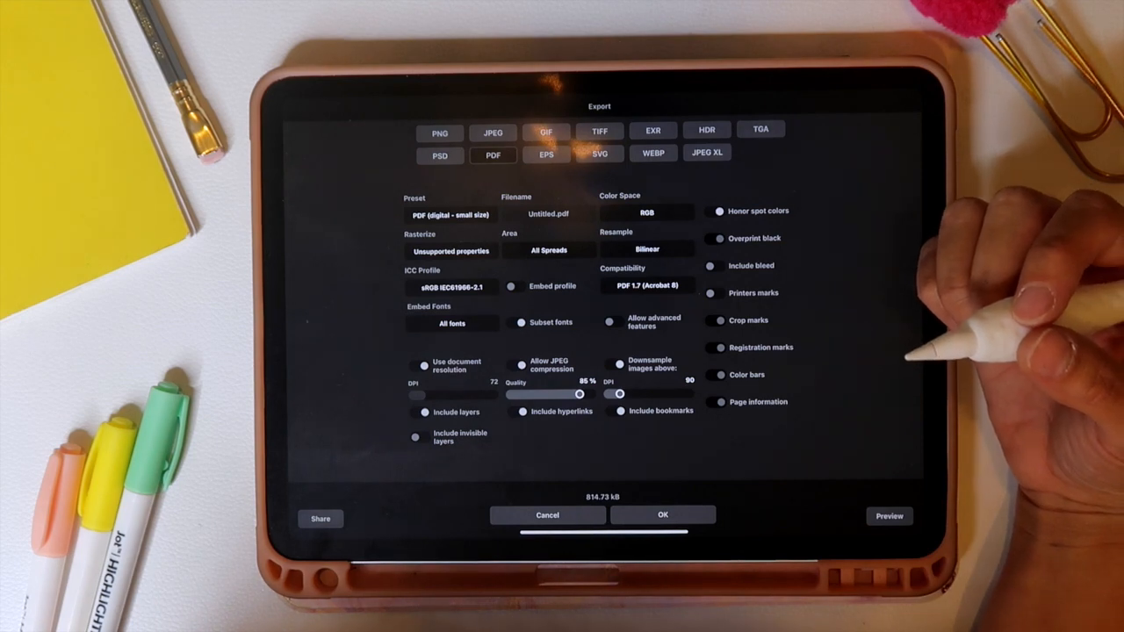
pyautogui.moveTo(922, 360)
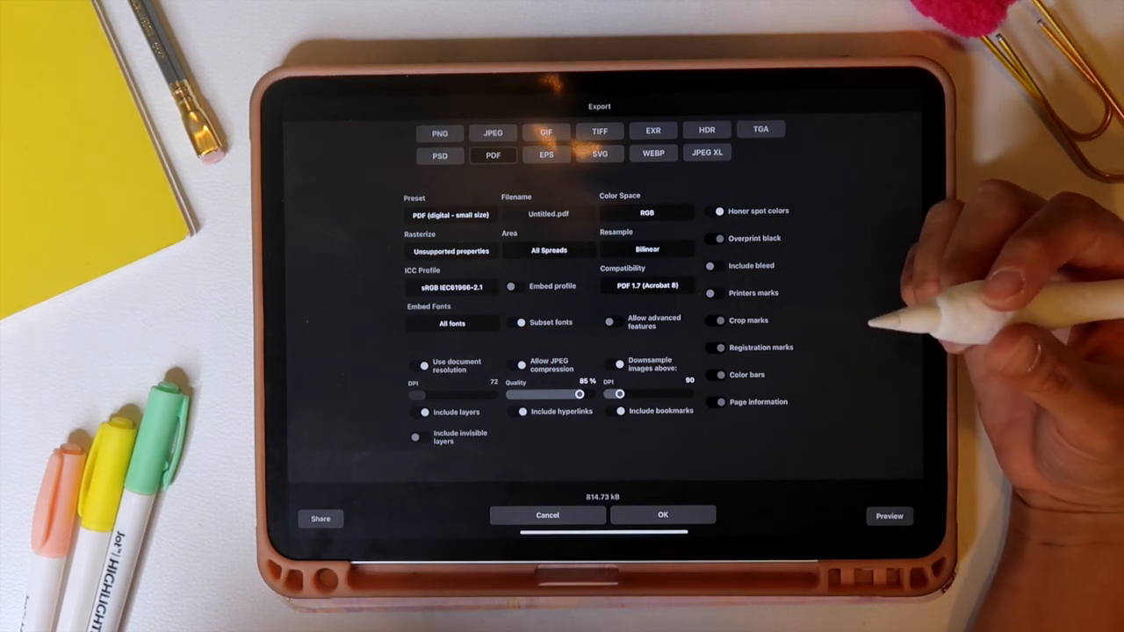
pyautogui.moveTo(878, 308)
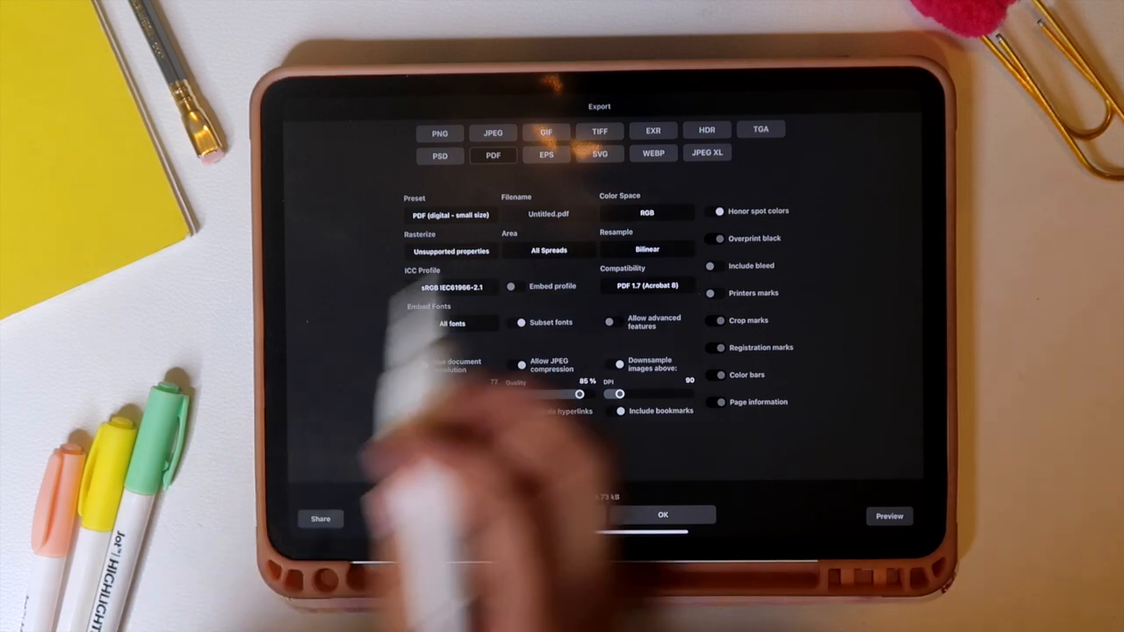
pyautogui.click(548, 249)
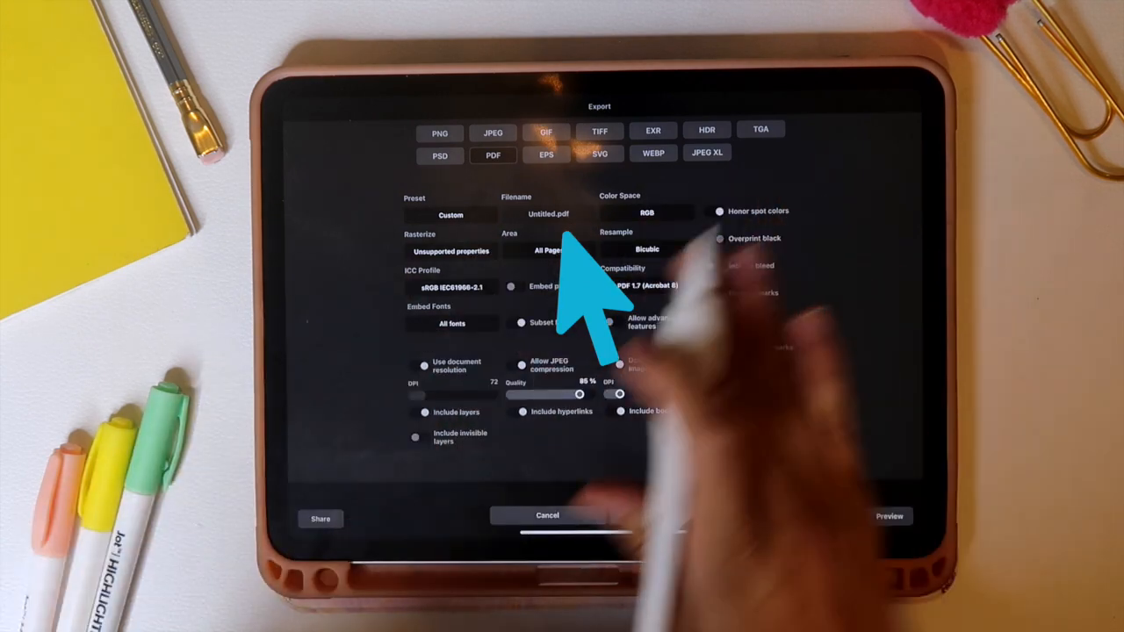
# Name the exported PDF 'sample'
pyautogui.click(548, 214)
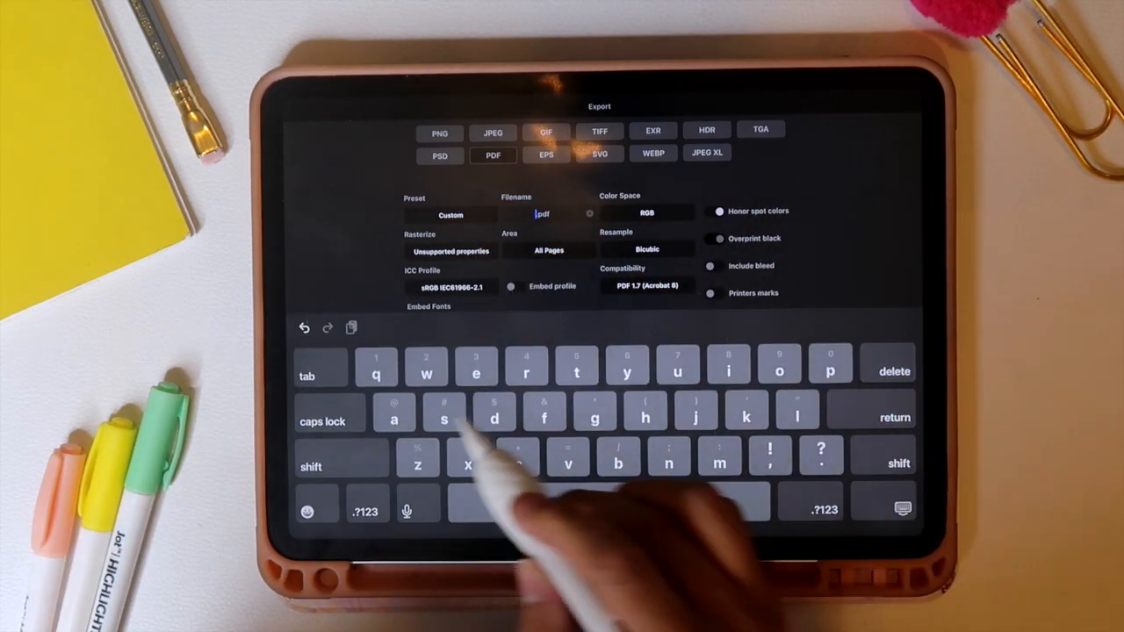
pyautogui.write('sample')
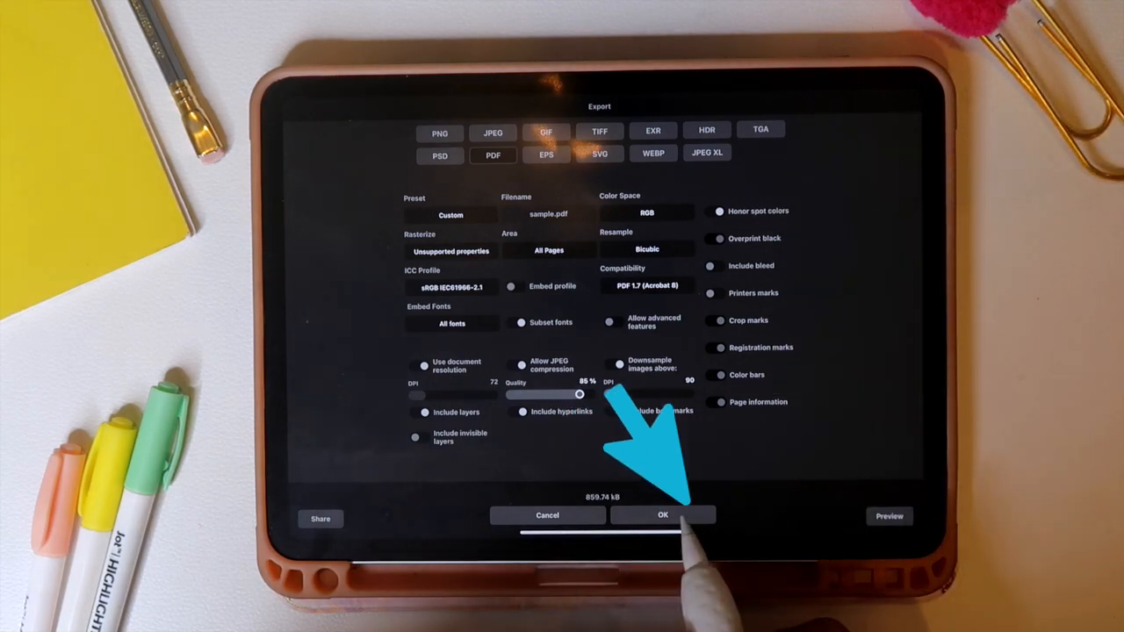
# Confirm the PDF export and choose On My iPad as the save location
pyautogui.click(664, 516)
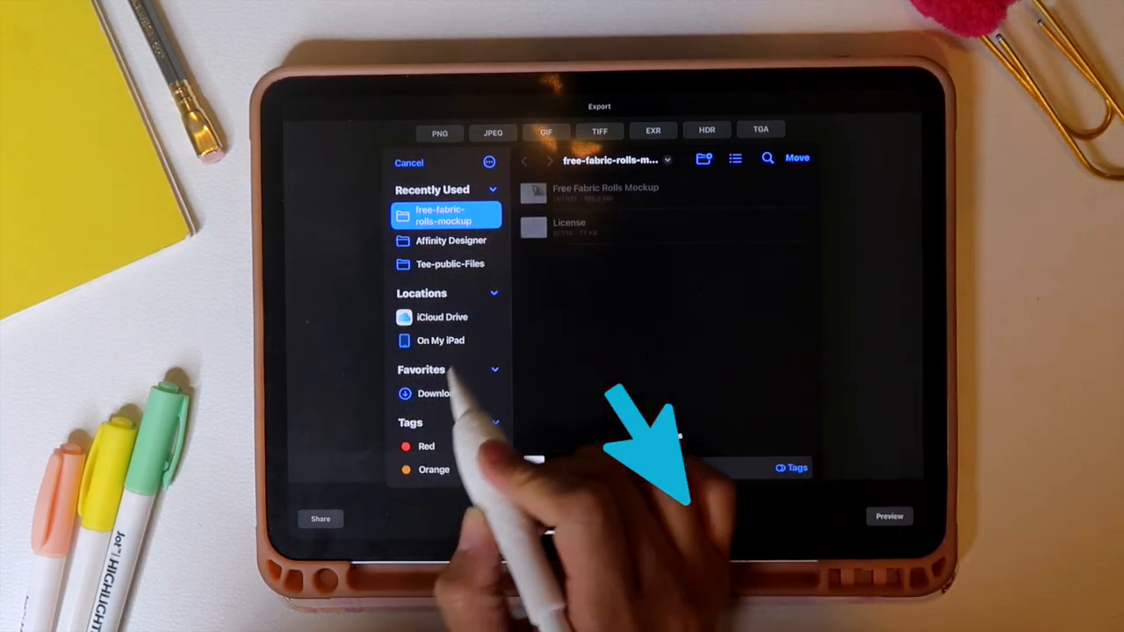
pyautogui.click(439, 340)
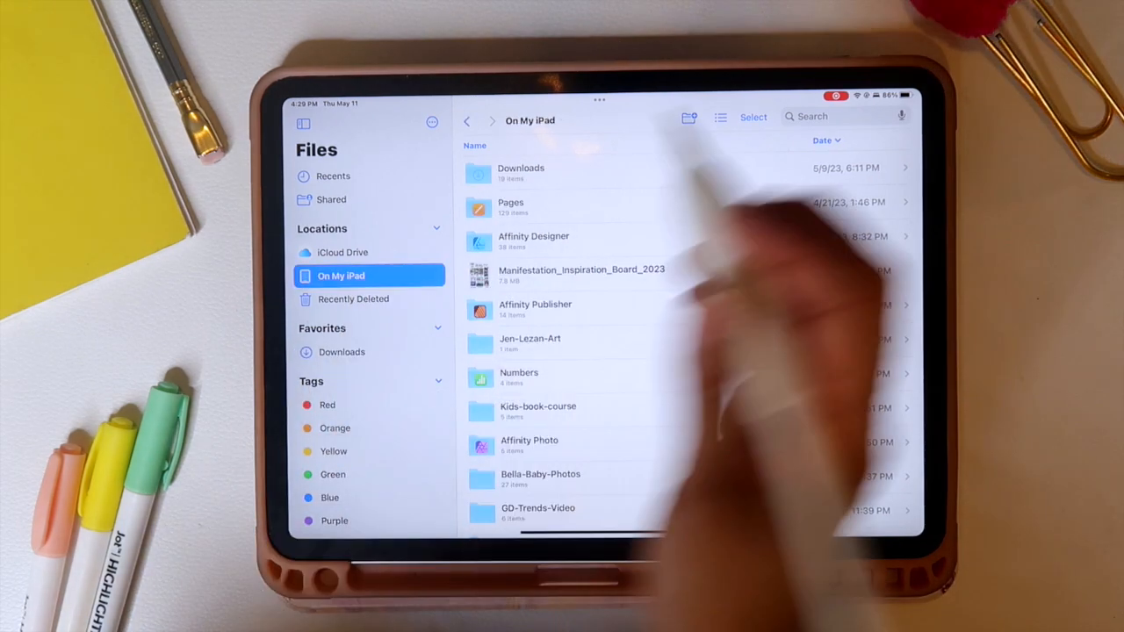
# Bring up the App Switcher showing Files alongside Publisher 2
pyautogui.click(534, 309)
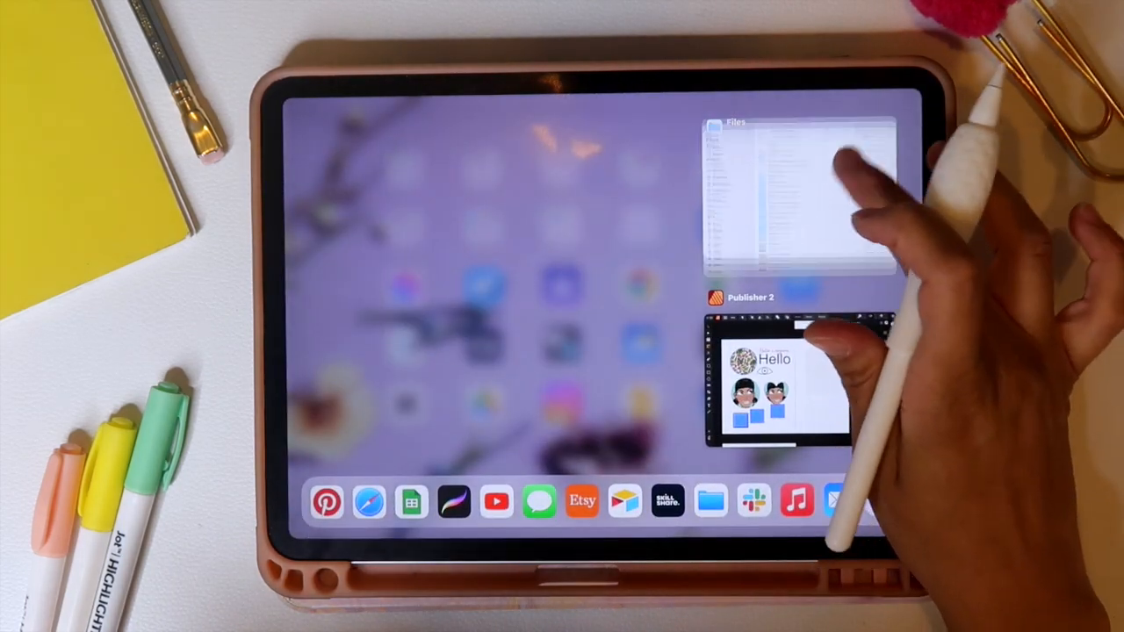
# Return to Publisher's gallery and start saving the layout as an editable .afpub file
pyautogui.click(776, 383)
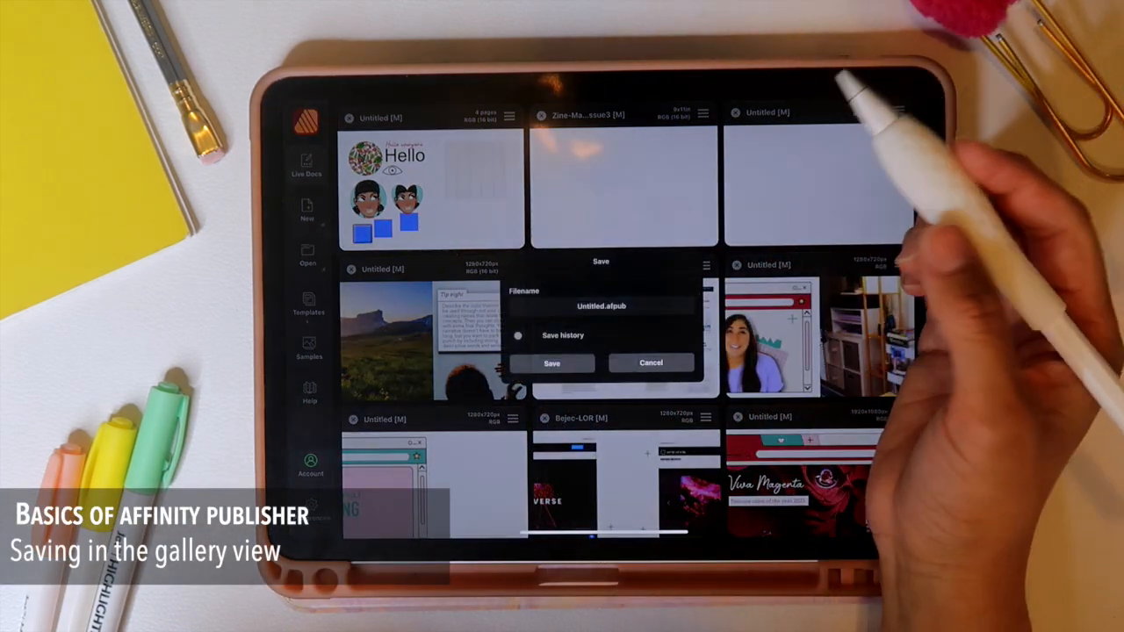
pyautogui.click(600, 305)
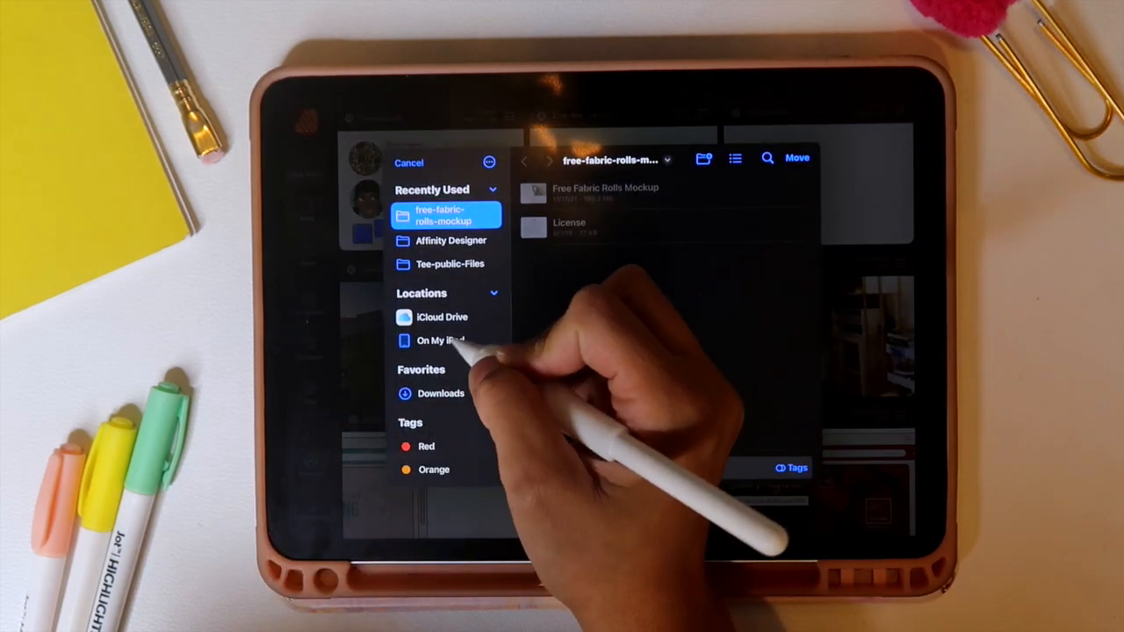
# Save the .afpub into the Affinity Publisher folder on the iPad's local storage
pyautogui.click(438, 341)
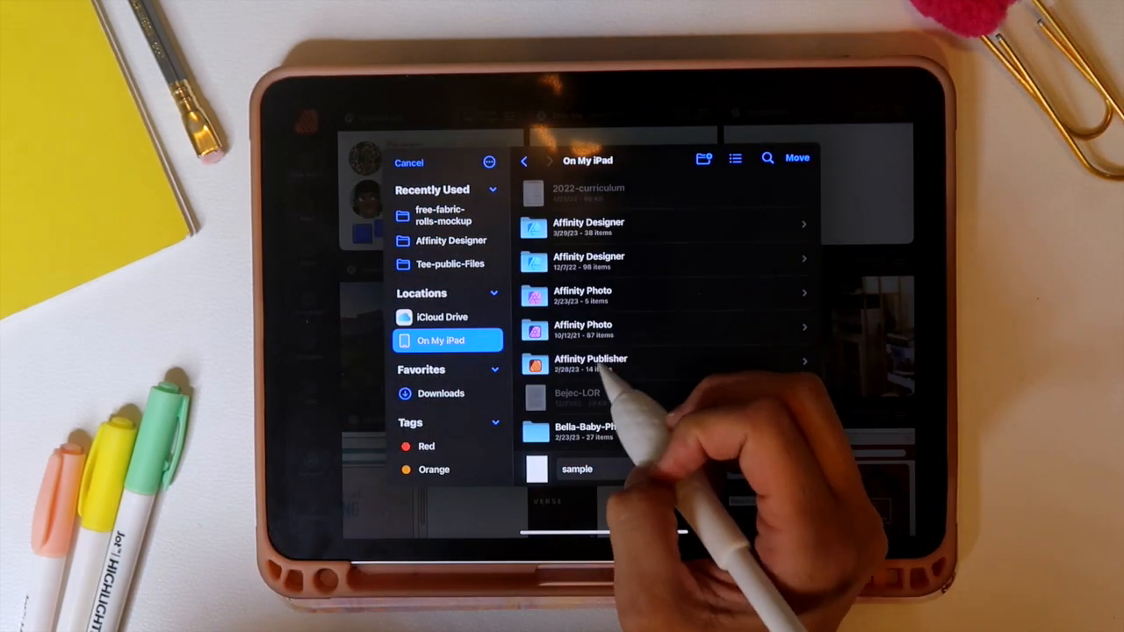
pyautogui.click(590, 363)
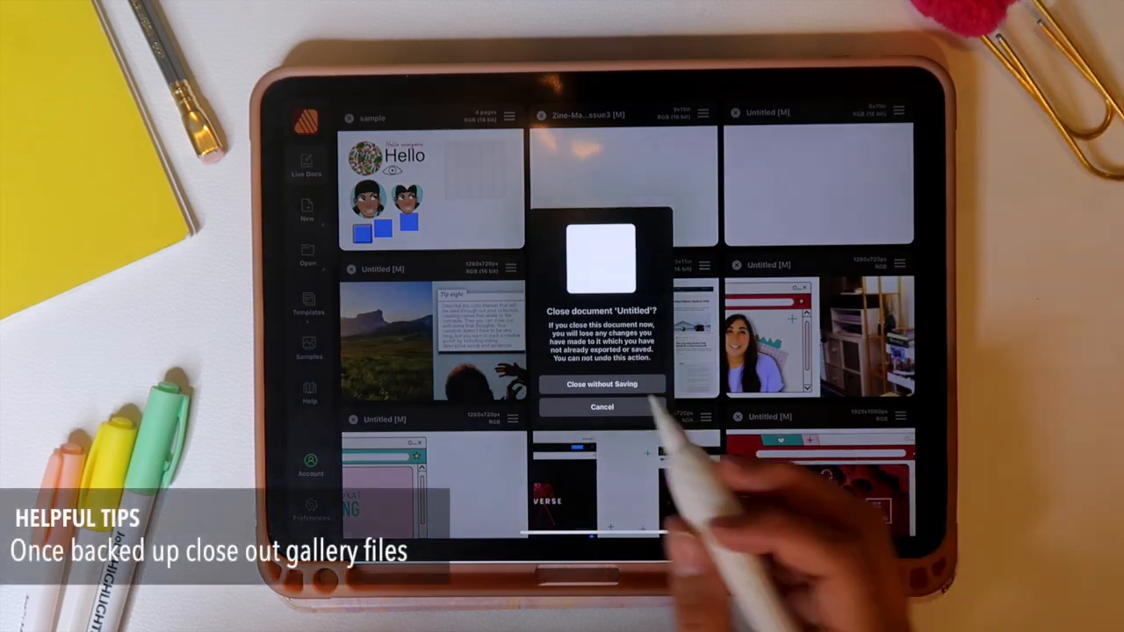
# Close the untitled gallery copy without saving and bring up the sample document's actions
pyautogui.click(601, 383)
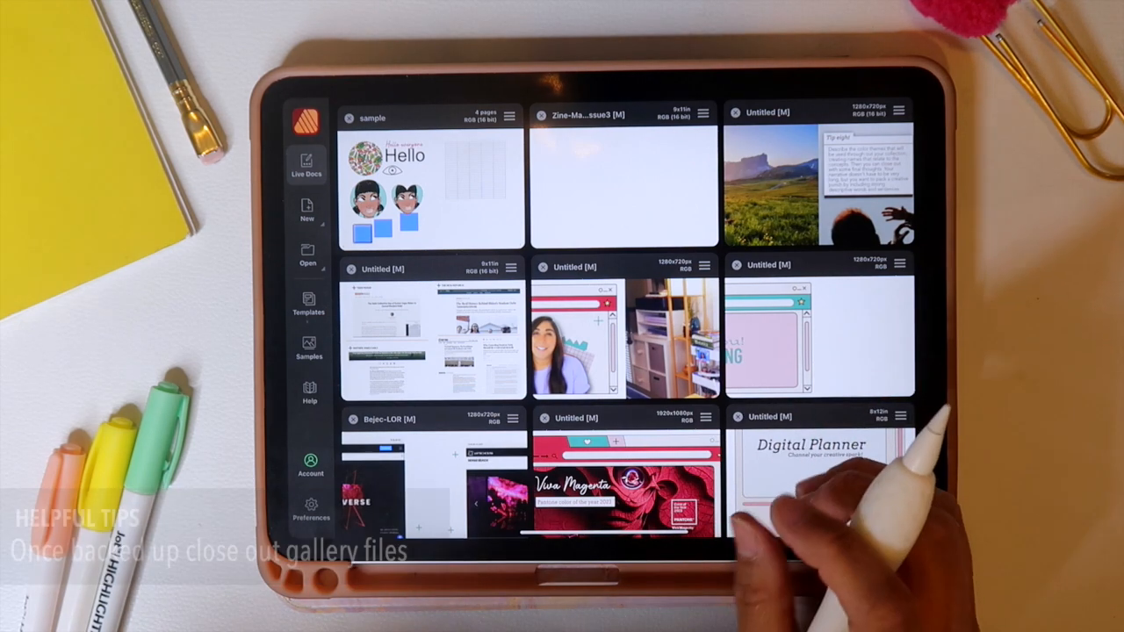
pyautogui.click(430, 185)
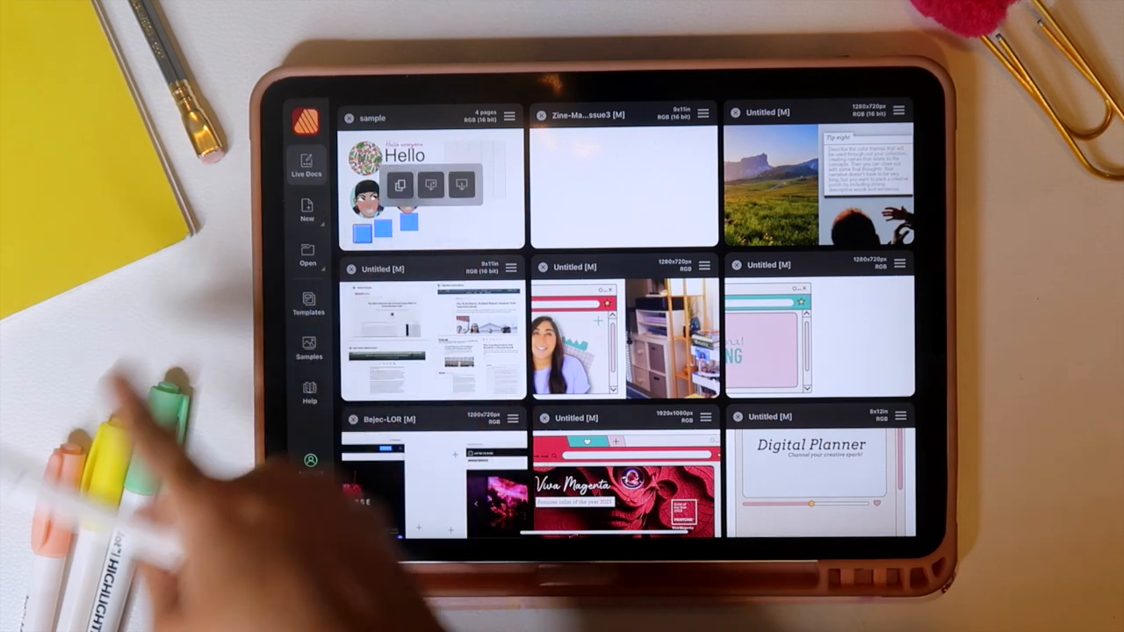